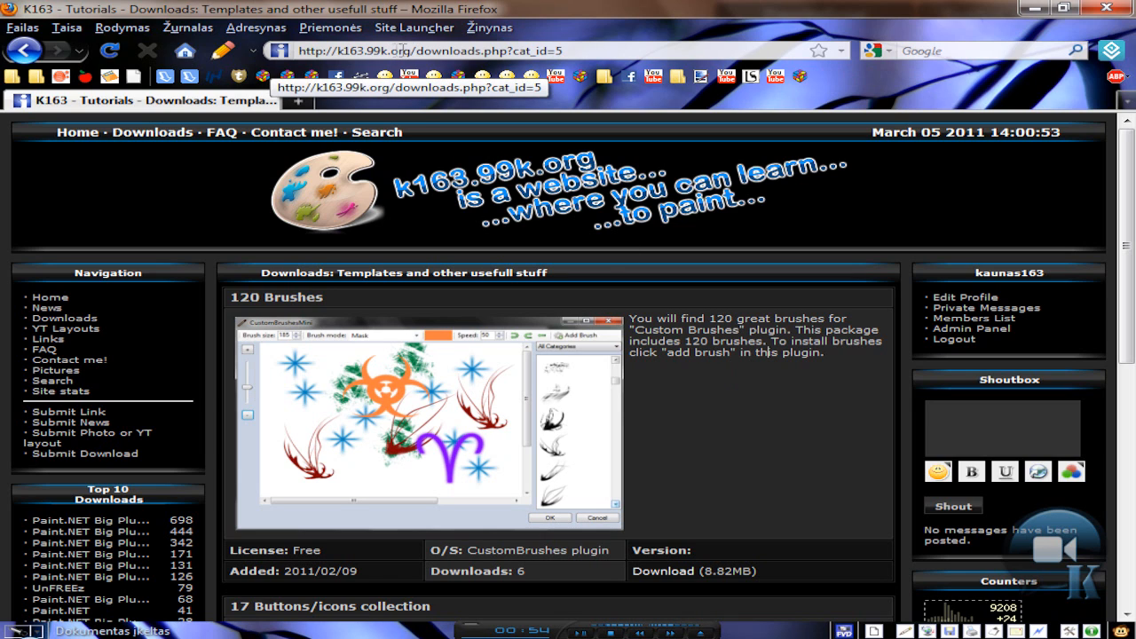
mouse_move(152, 132)
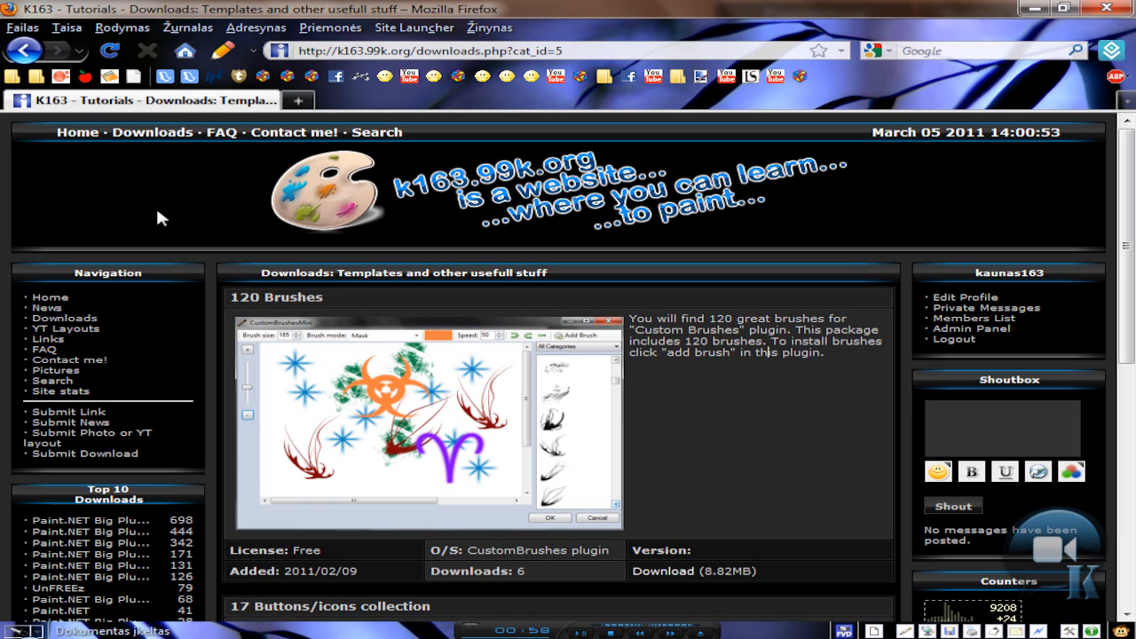
mouse_move(693, 425)
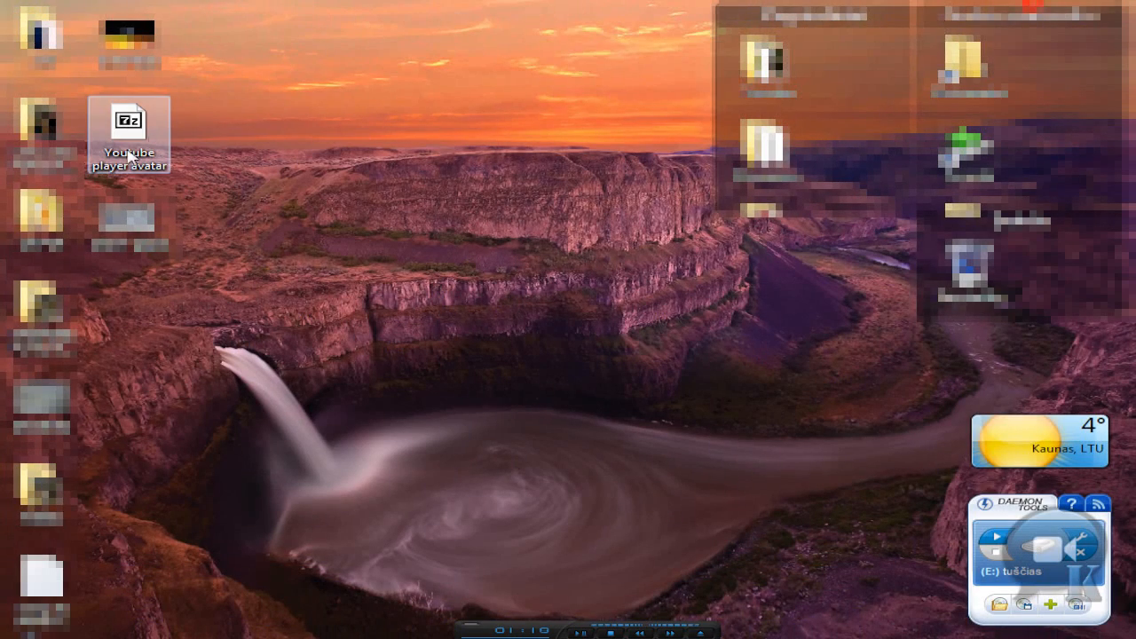
Step: Extract the template image from the 'Youtube player avatar' archive and open it in Paint.NET
double_click(128, 123)
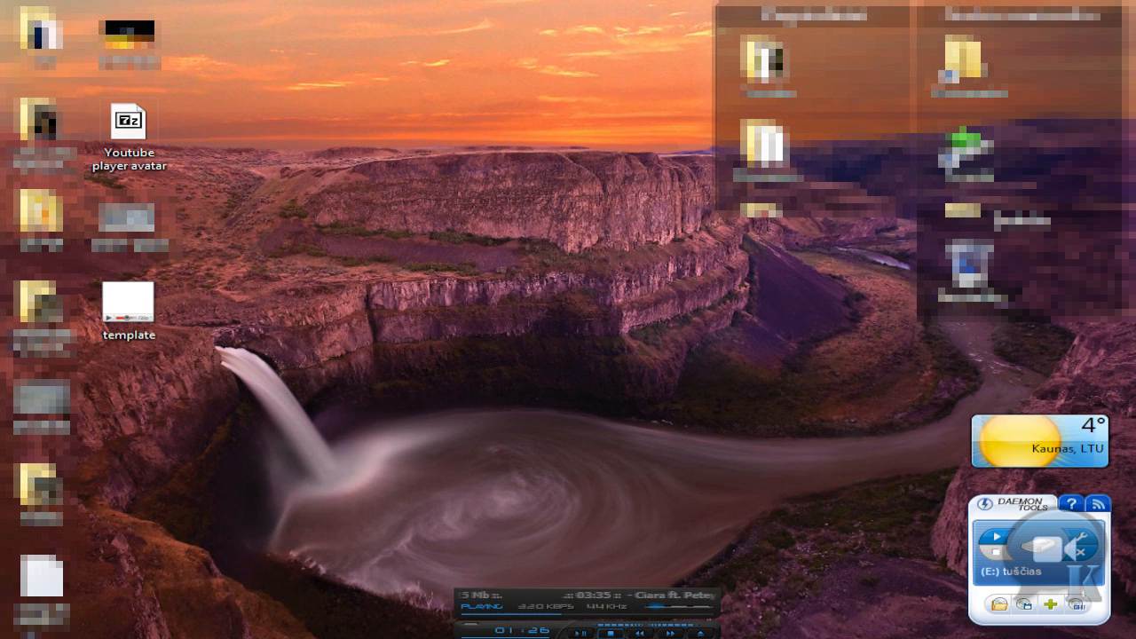
click(128, 302)
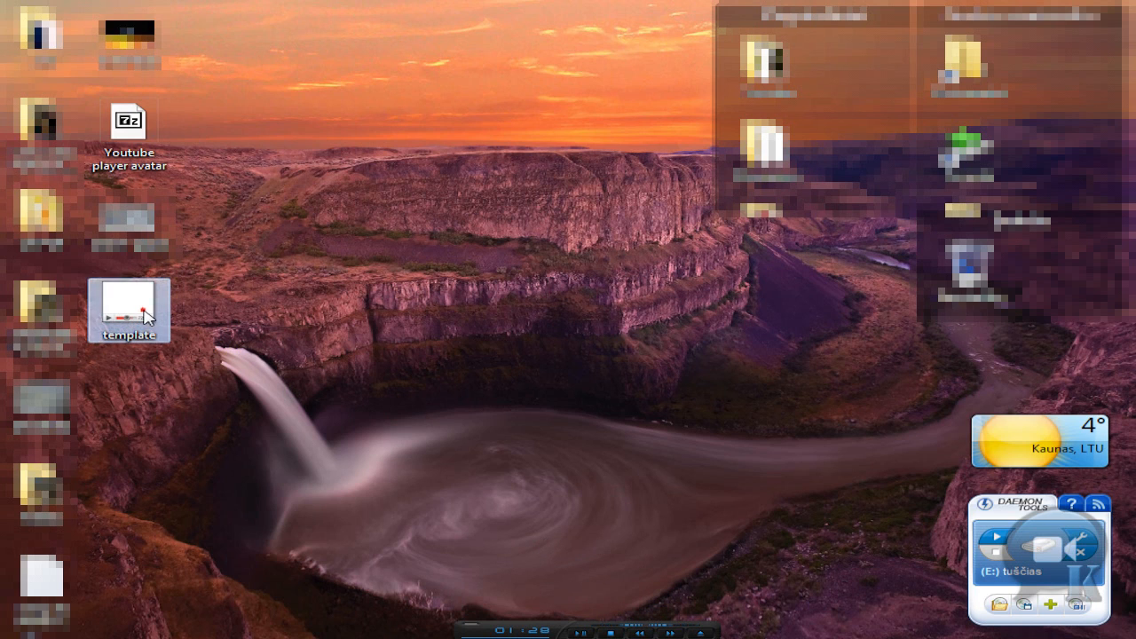
double_click(130, 301)
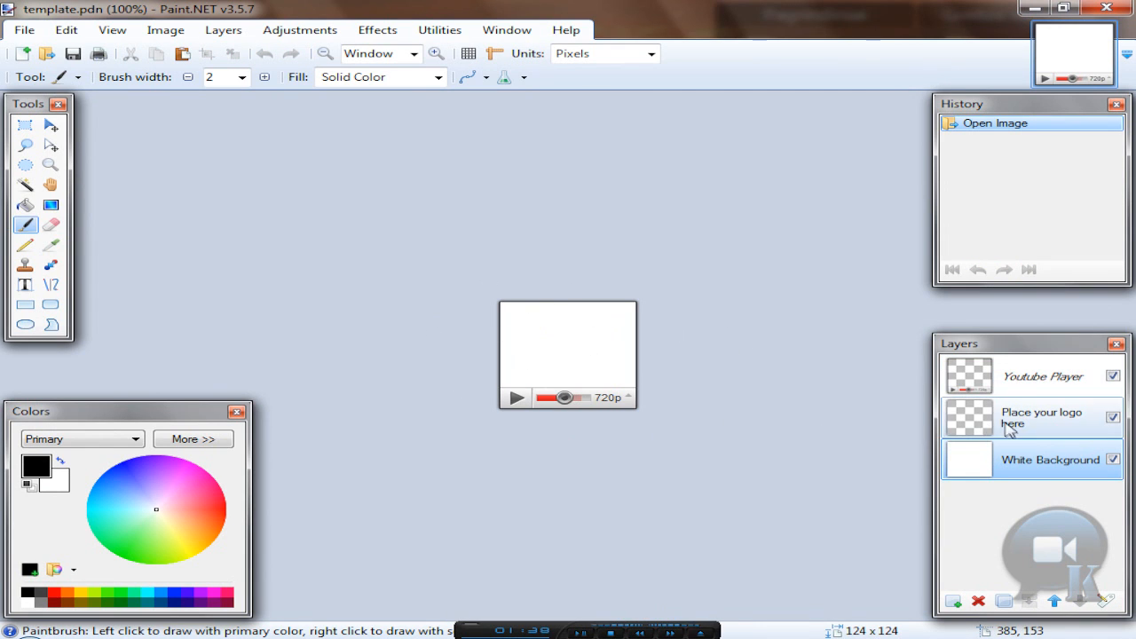
Step: Hide and re-show the Youtube Player layer, then select the White Background layer
click(1032, 375)
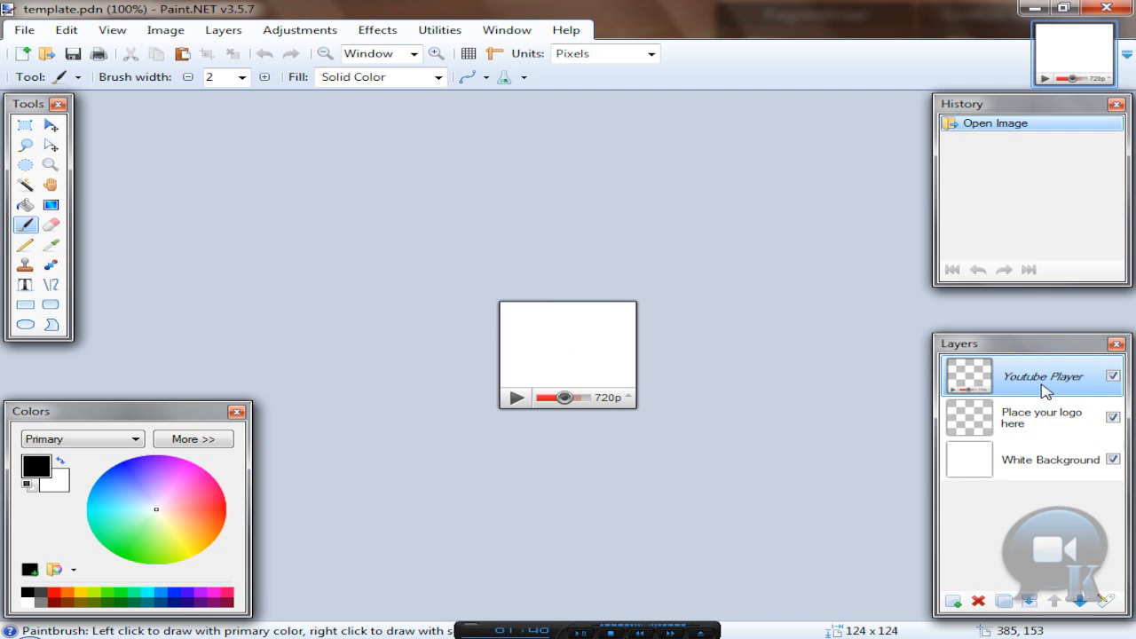
click(1112, 375)
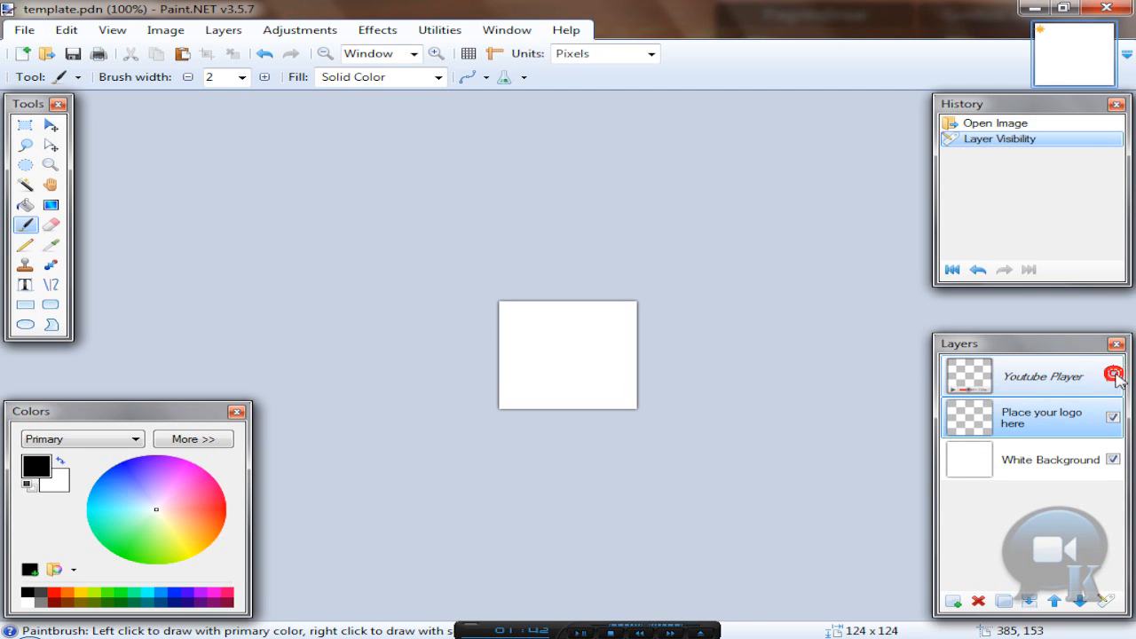
click(1113, 373)
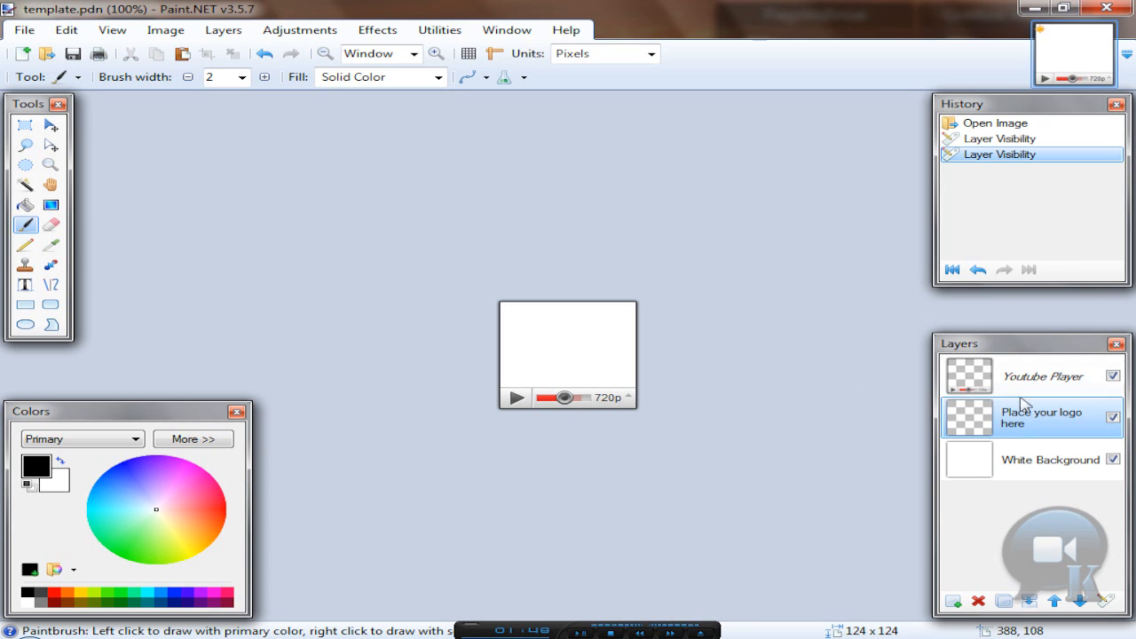
click(1043, 375)
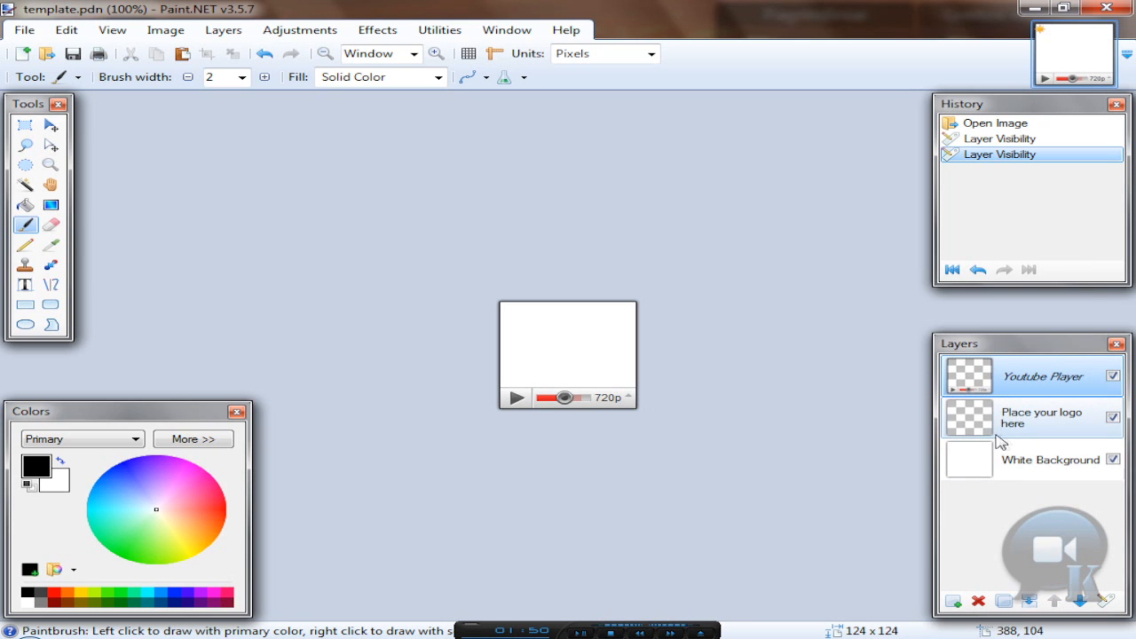
click(1050, 459)
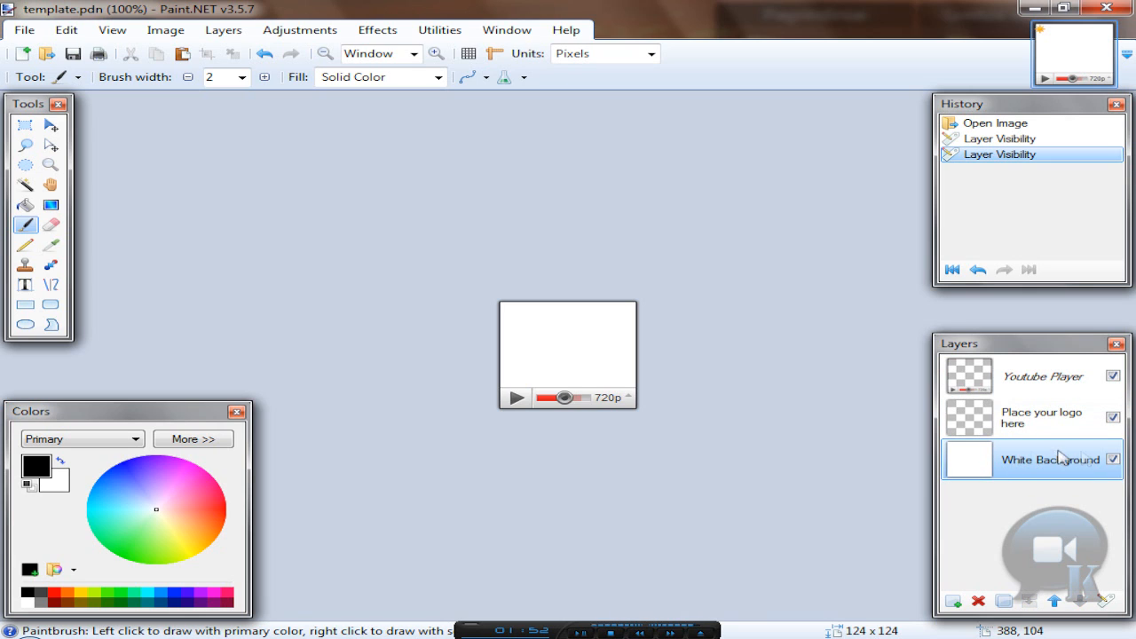
mouse_move(213, 560)
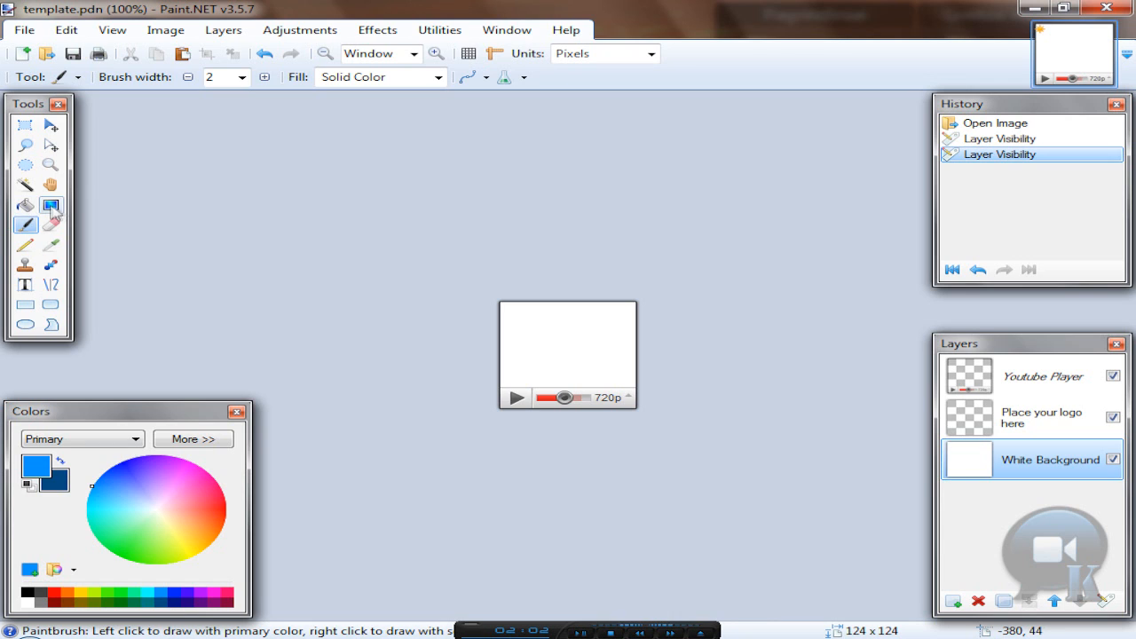
Step: Draw a top-to-bottom light-to-dark blue gradient on the White Background layer
click(50, 204)
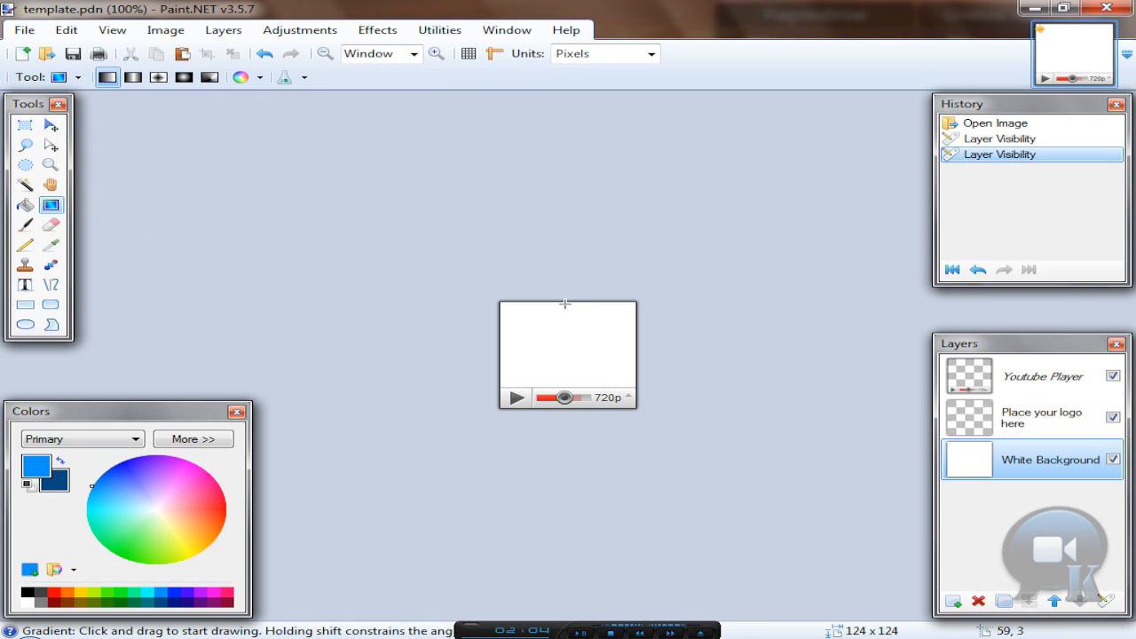
drag(568, 304, 568, 367)
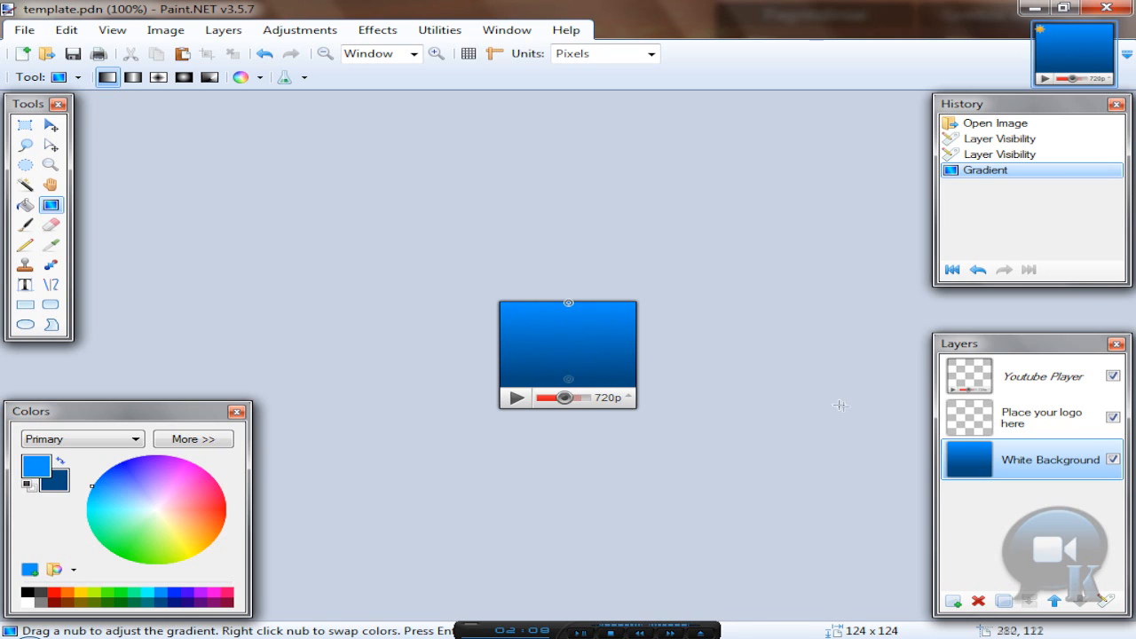
click(1029, 417)
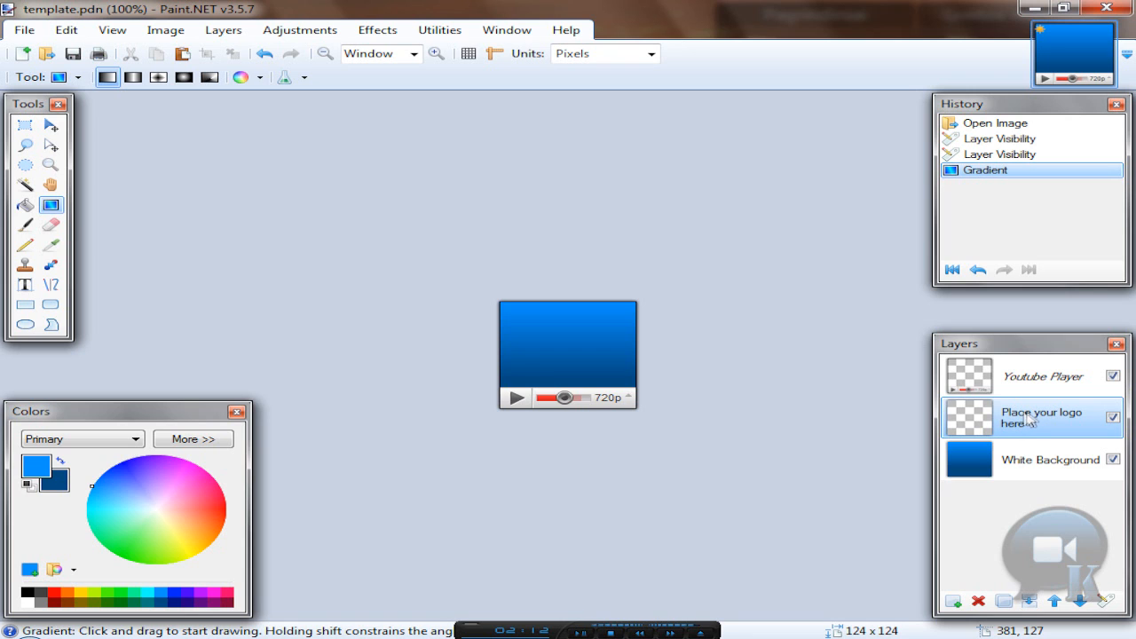
mouse_move(900, 393)
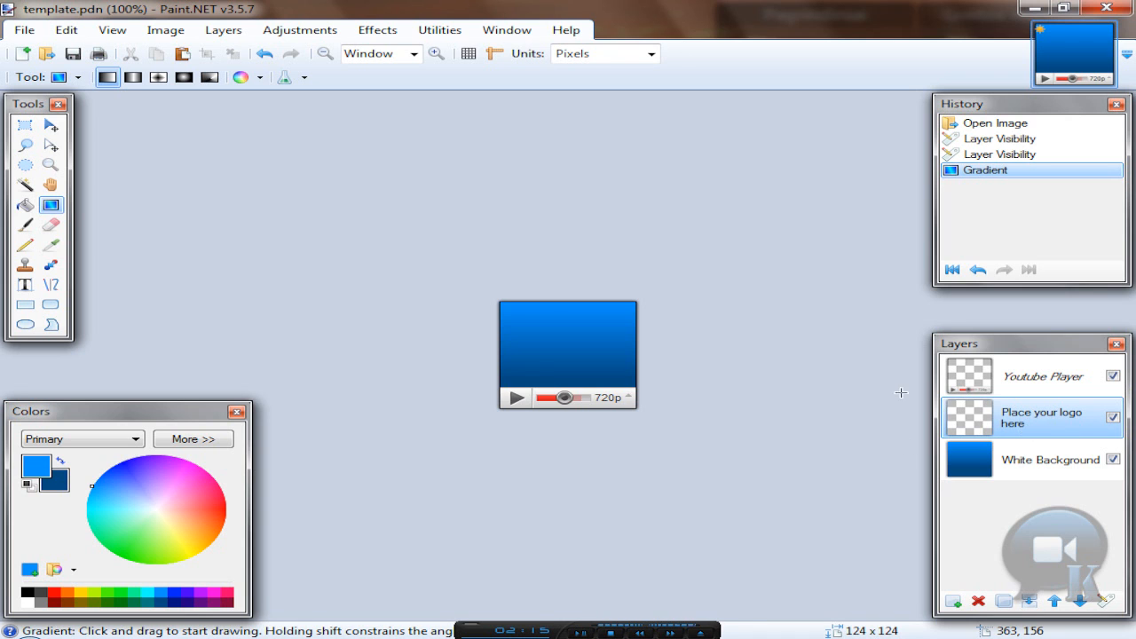
Step: Type a large letter K in Babelfish font at size 144 on the logo layer
click(25, 284)
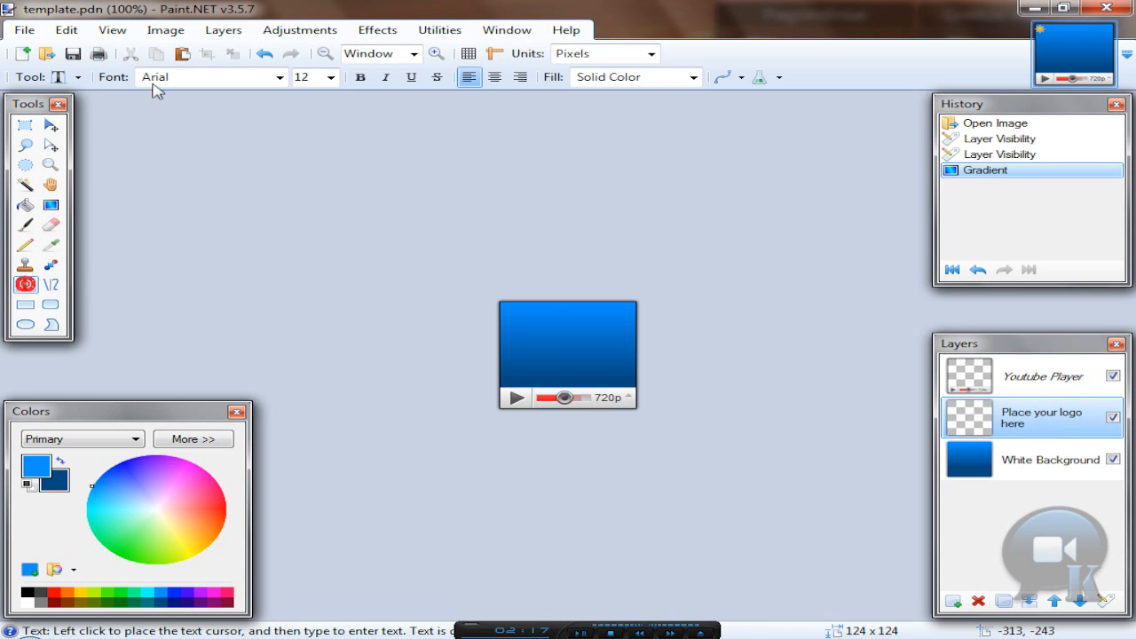
click(279, 77)
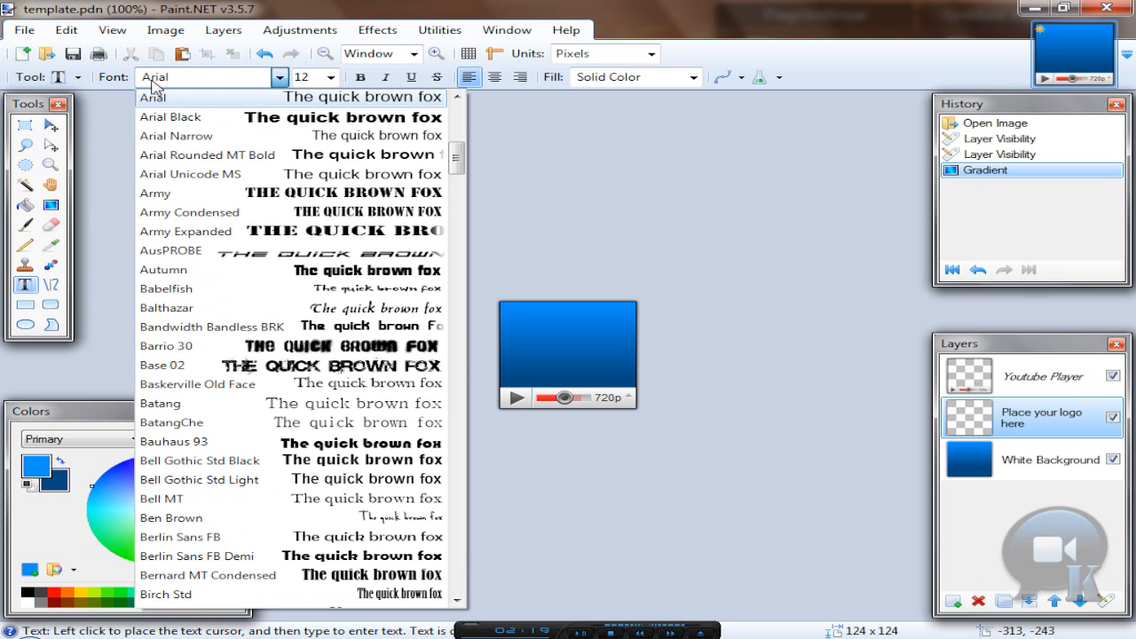
click(166, 288)
text(K)
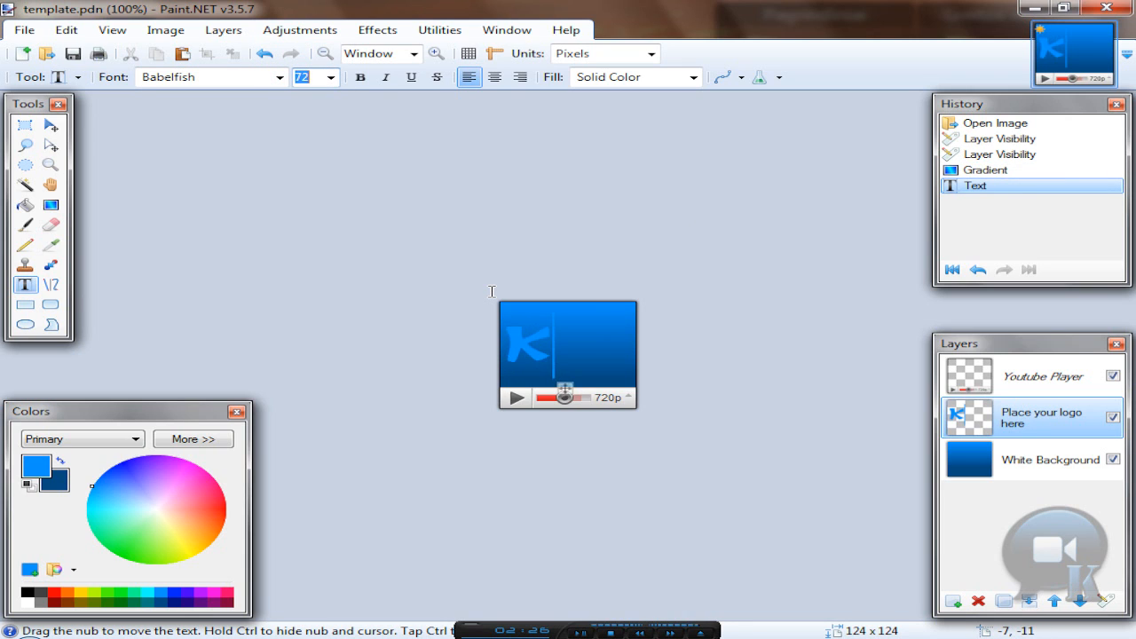
text(144)
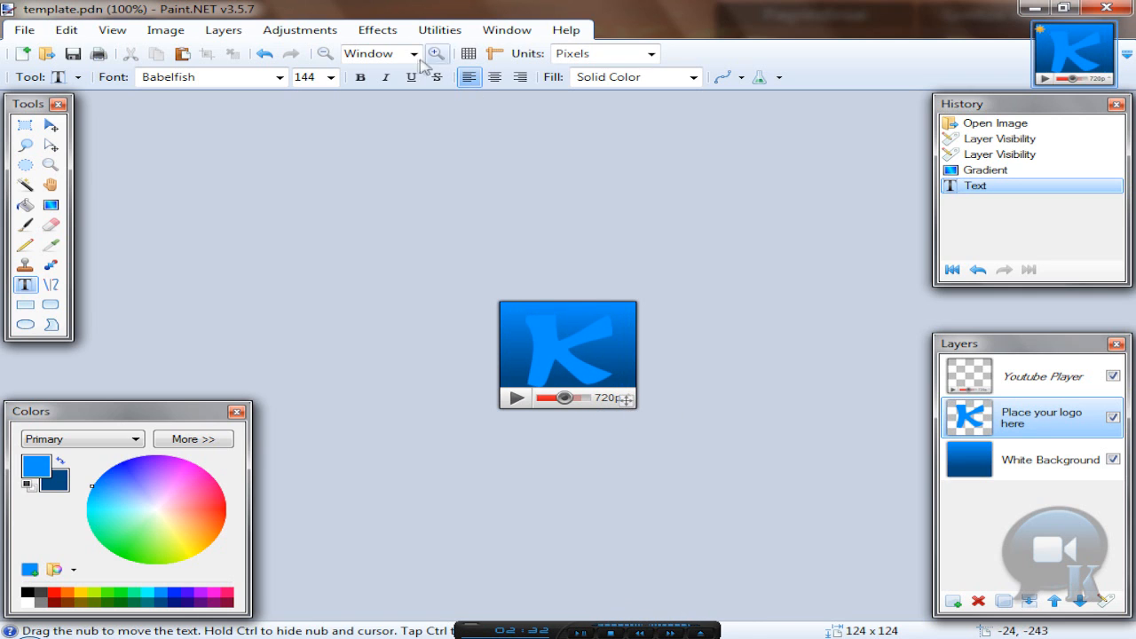
click(377, 29)
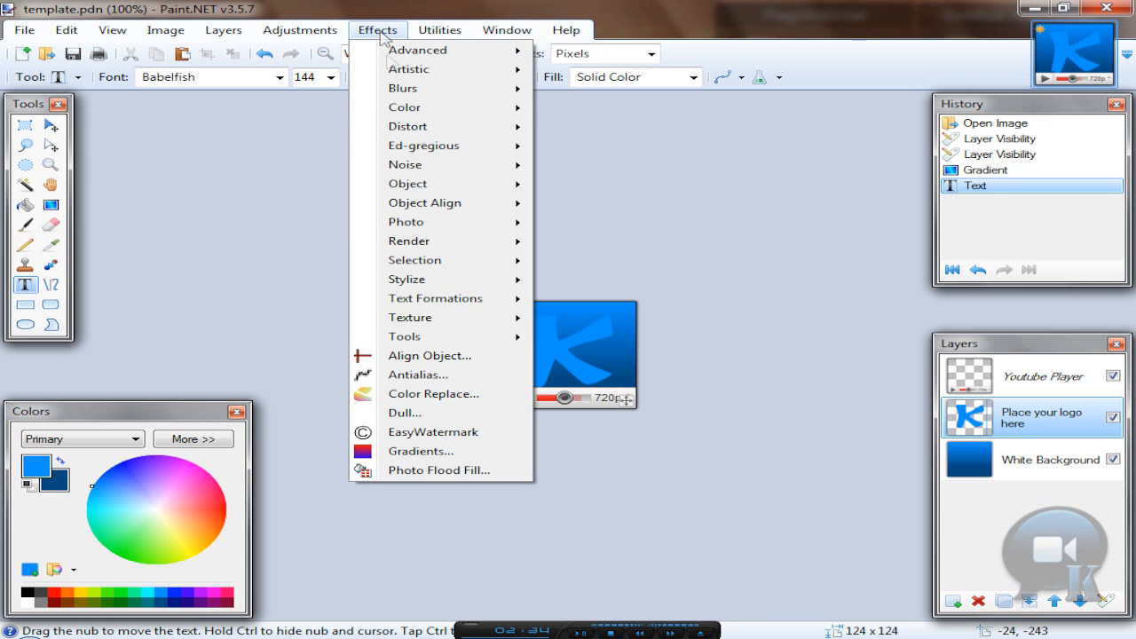
click(645, 297)
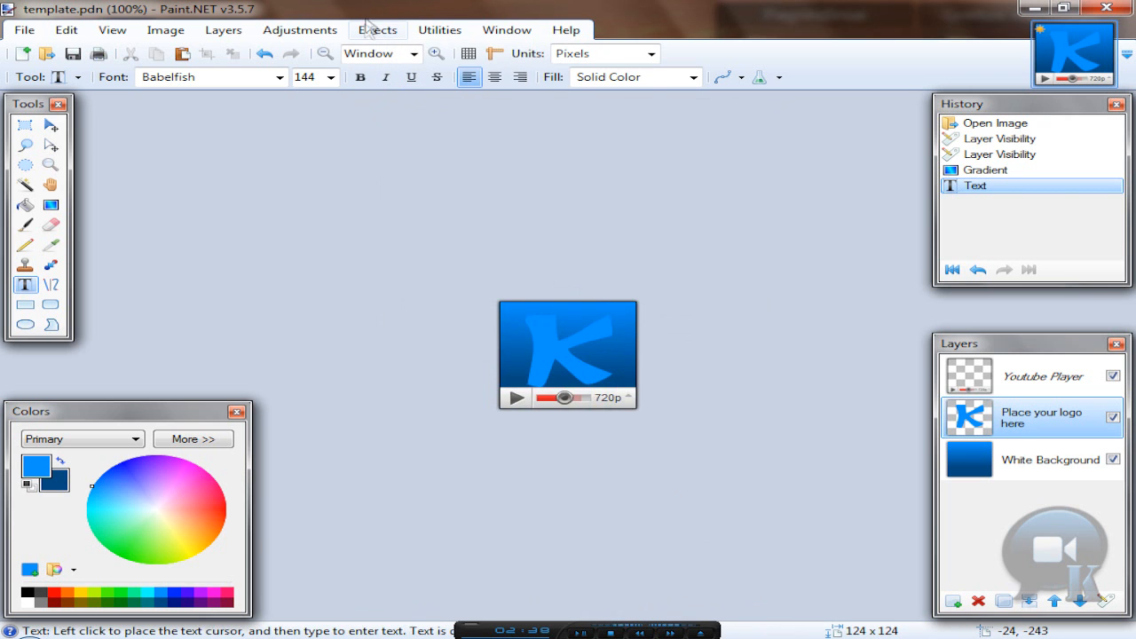
Step: Outline the K in white with softness at maximum 255
click(377, 29)
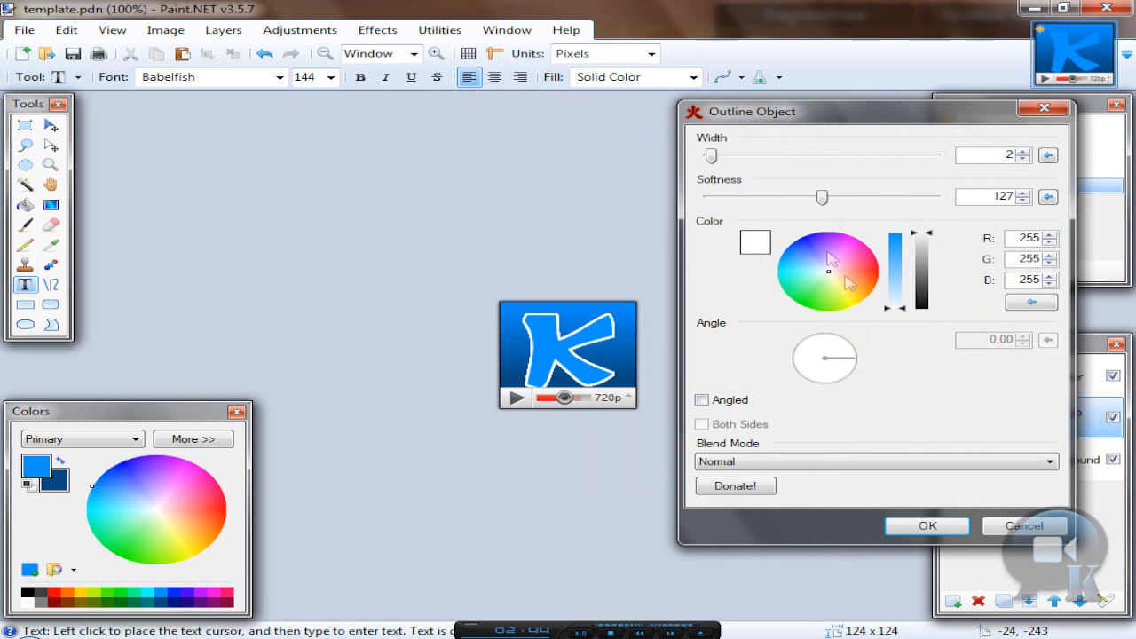
drag(822, 196, 929, 196)
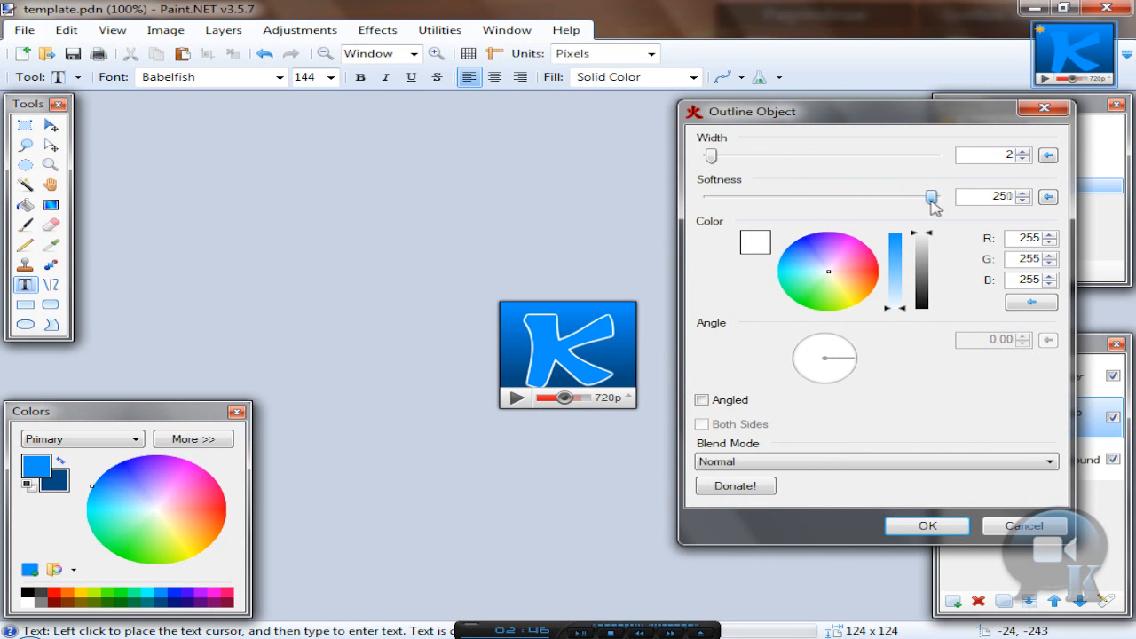
click(926, 526)
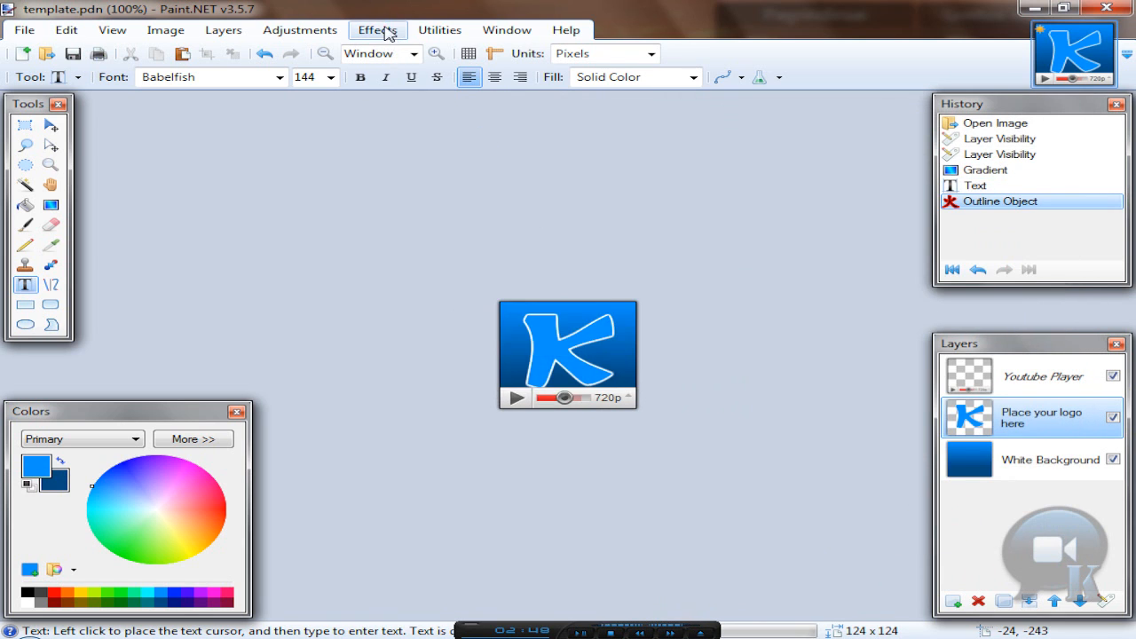
Step: Add a drop shadow to the K
click(376, 29)
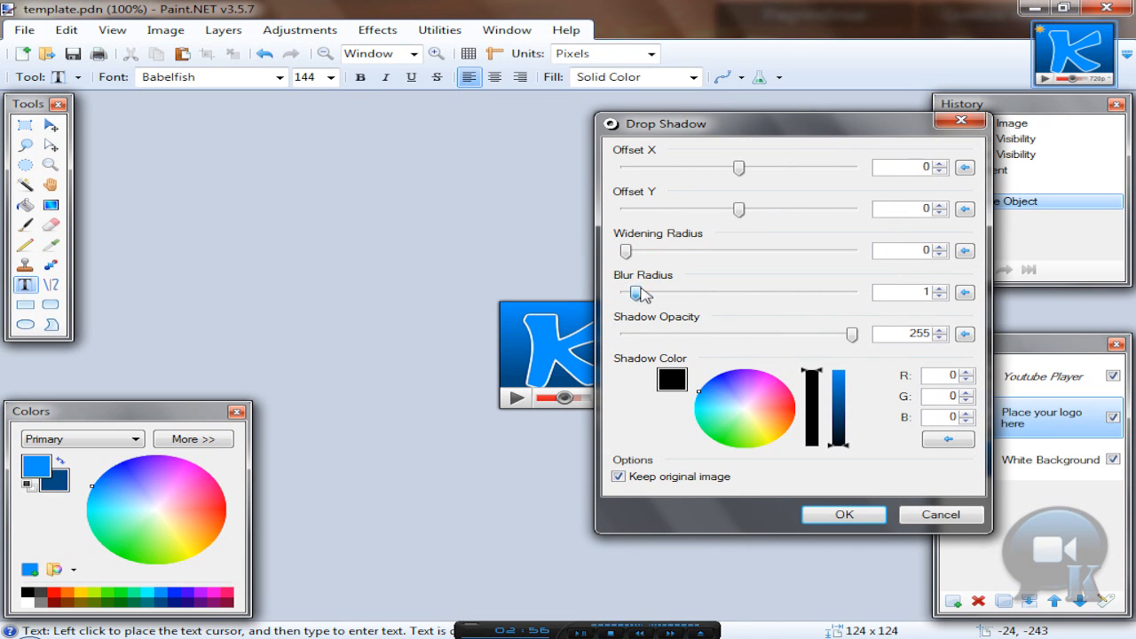
click(932, 248)
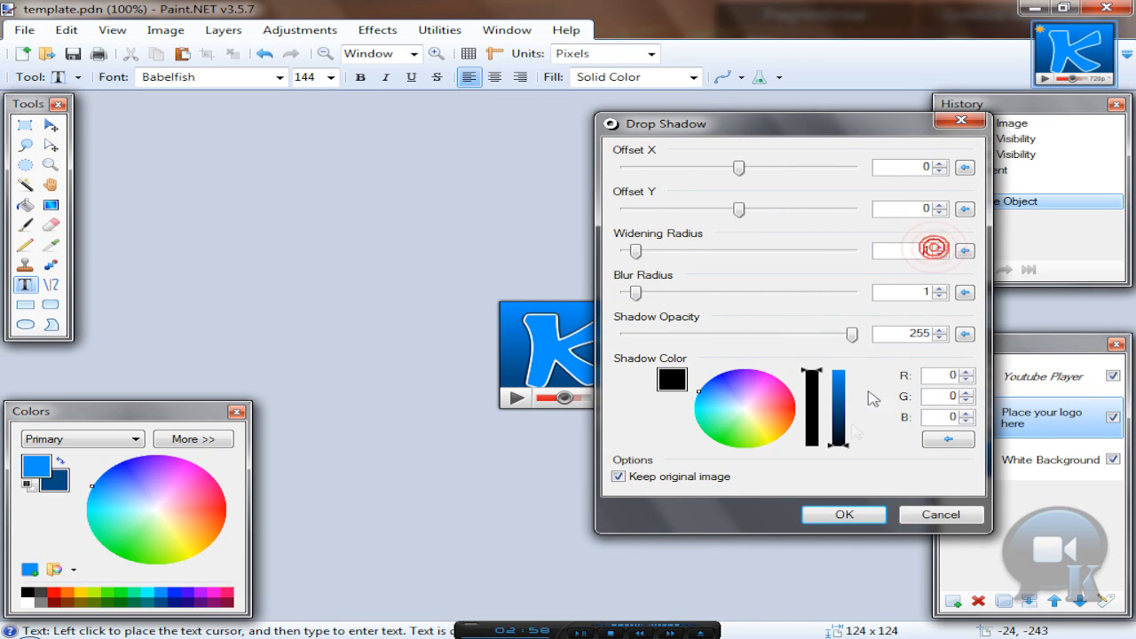
click(842, 514)
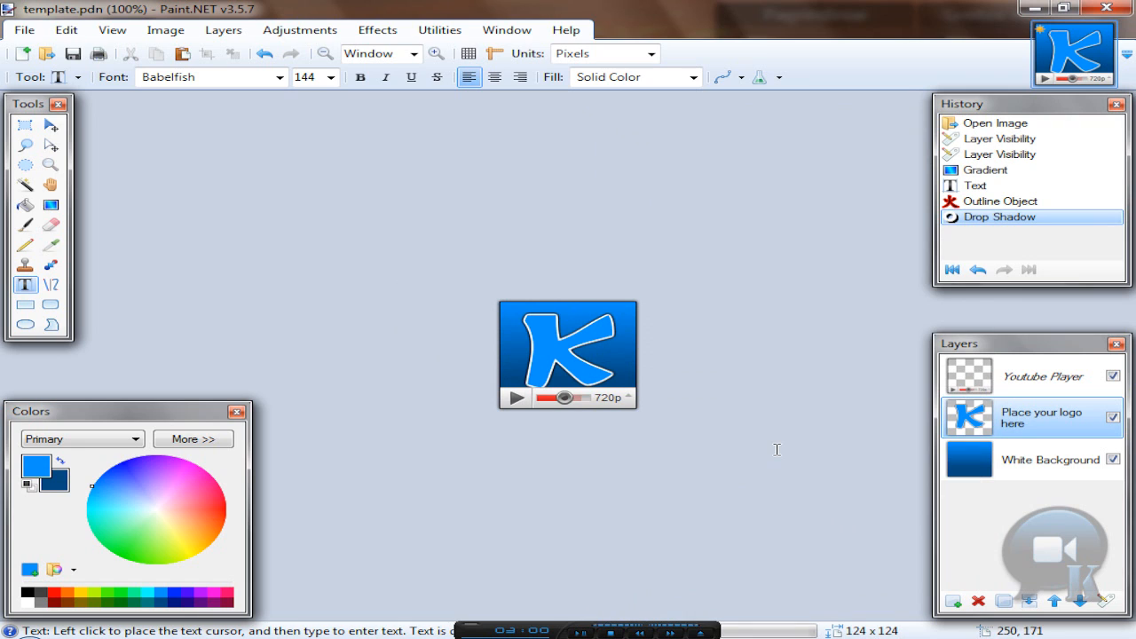
Step: Flatten all layers into a single Background layer
click(165, 29)
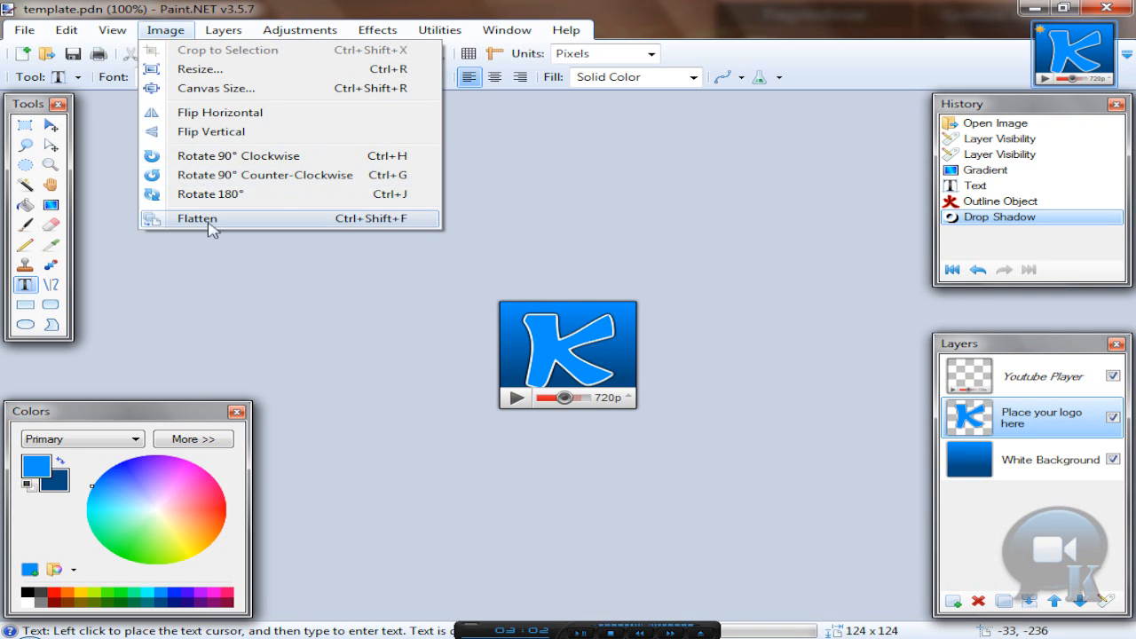
click(196, 218)
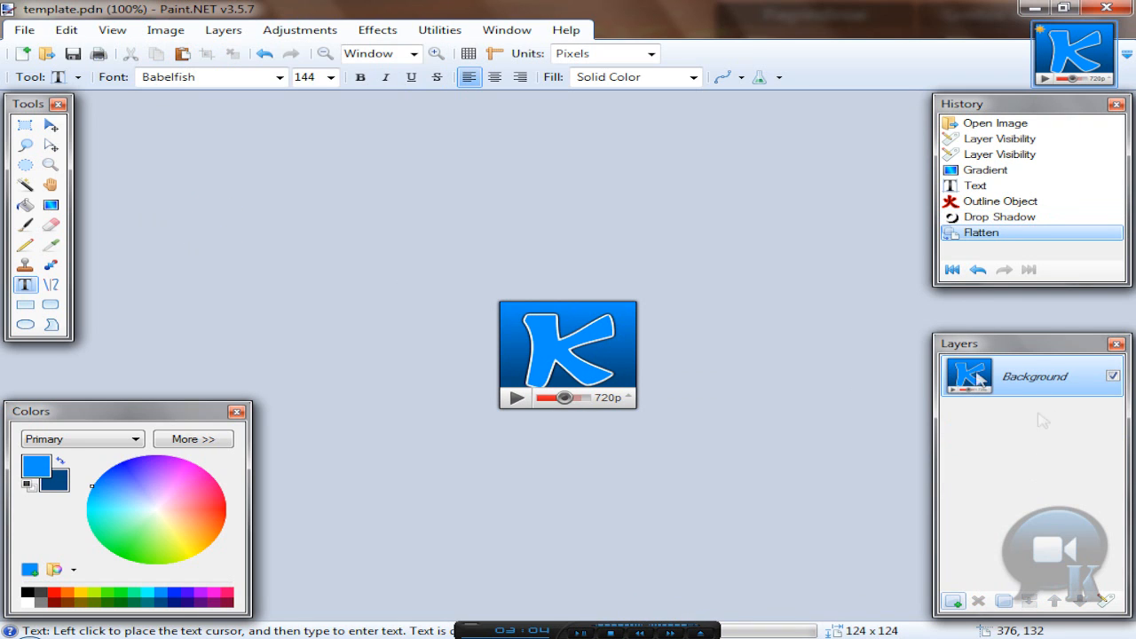
mouse_move(1029, 423)
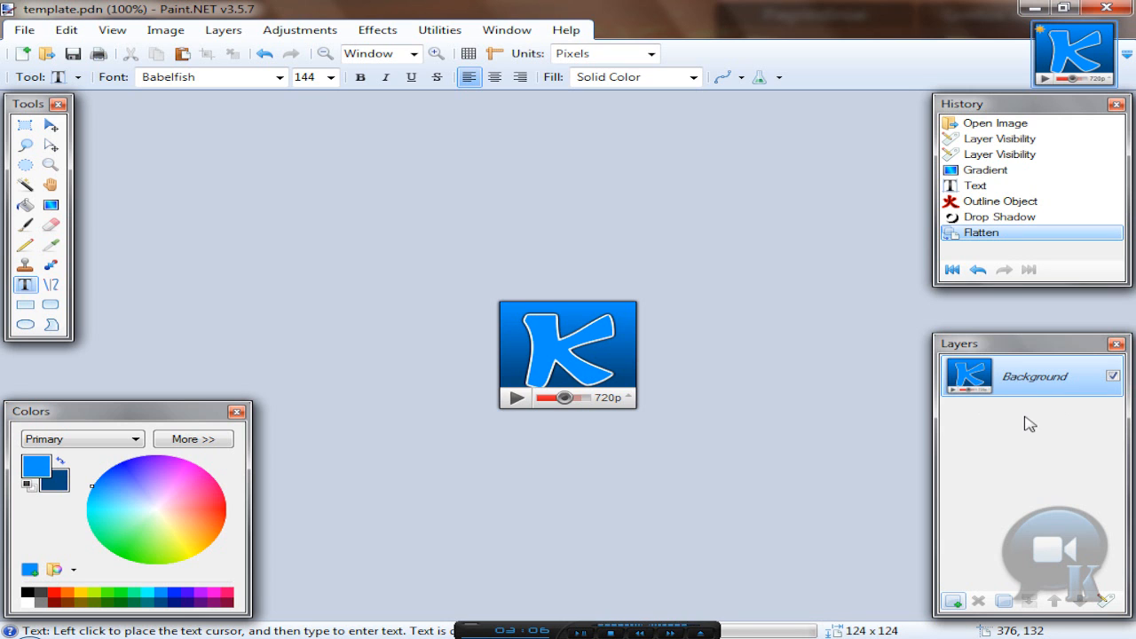
click(24, 29)
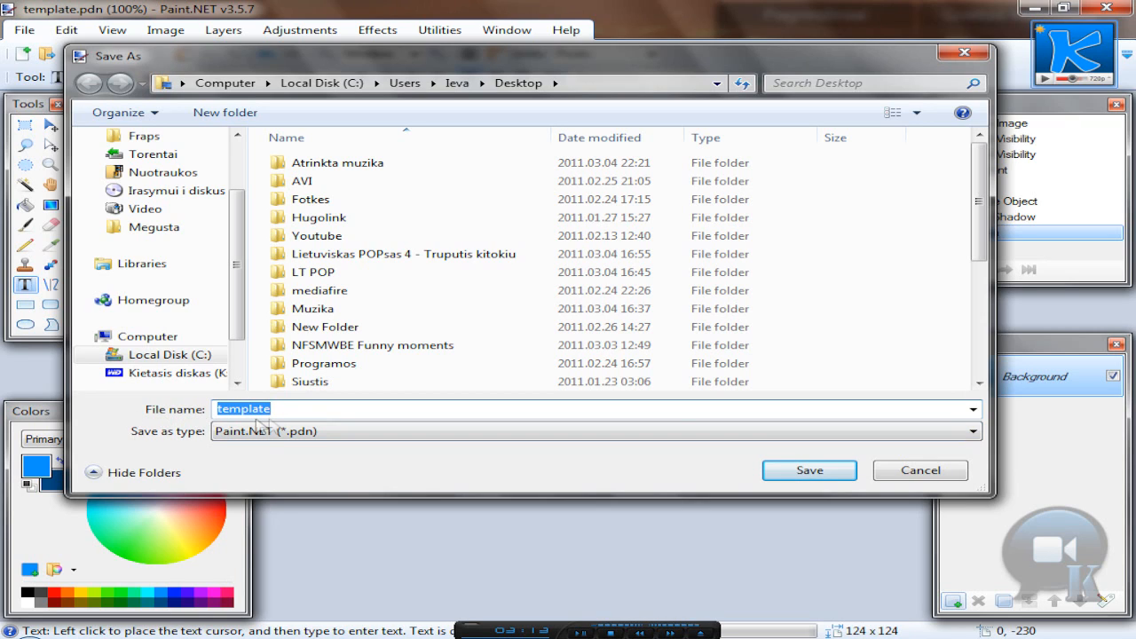
mouse_move(266, 422)
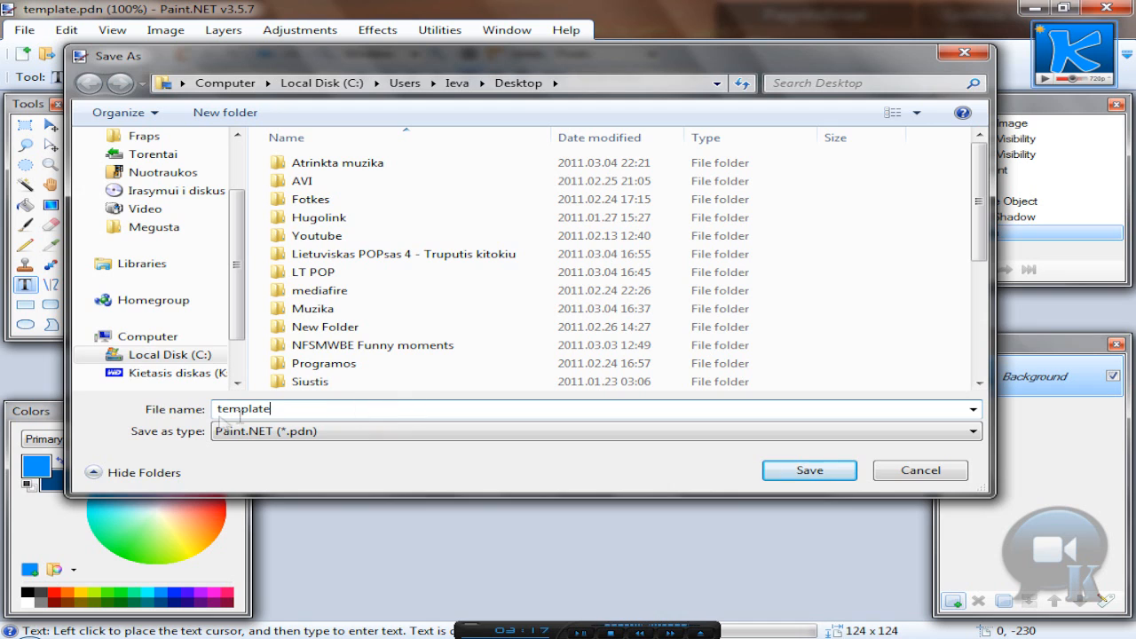
Step: Save the avatar as template in JPEG format at quality 100
click(972, 431)
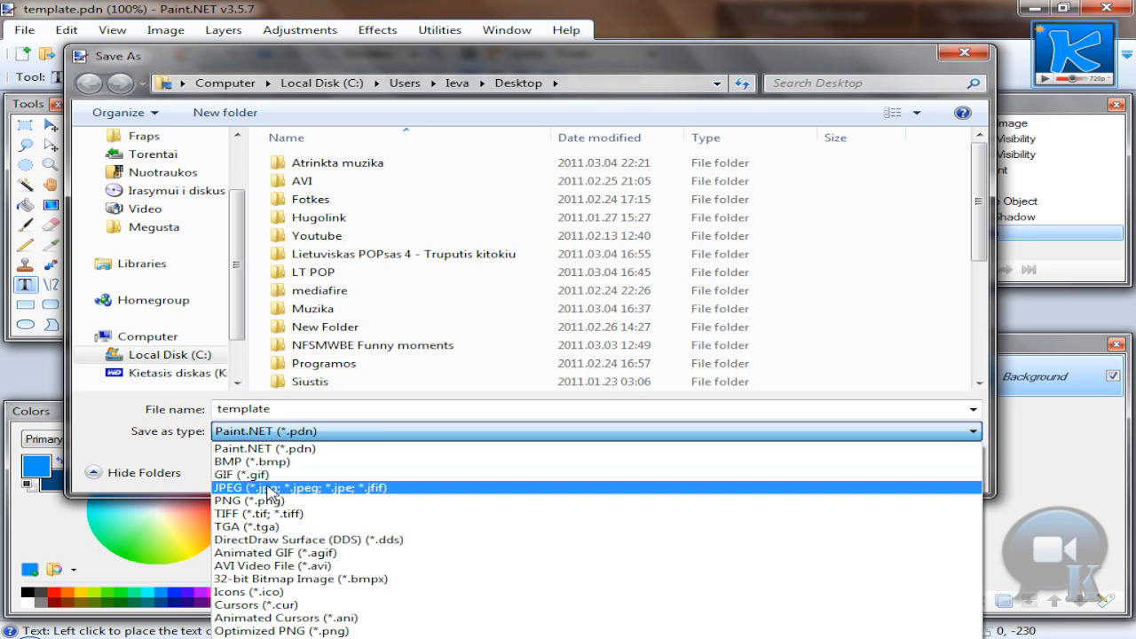
mouse_move(271, 493)
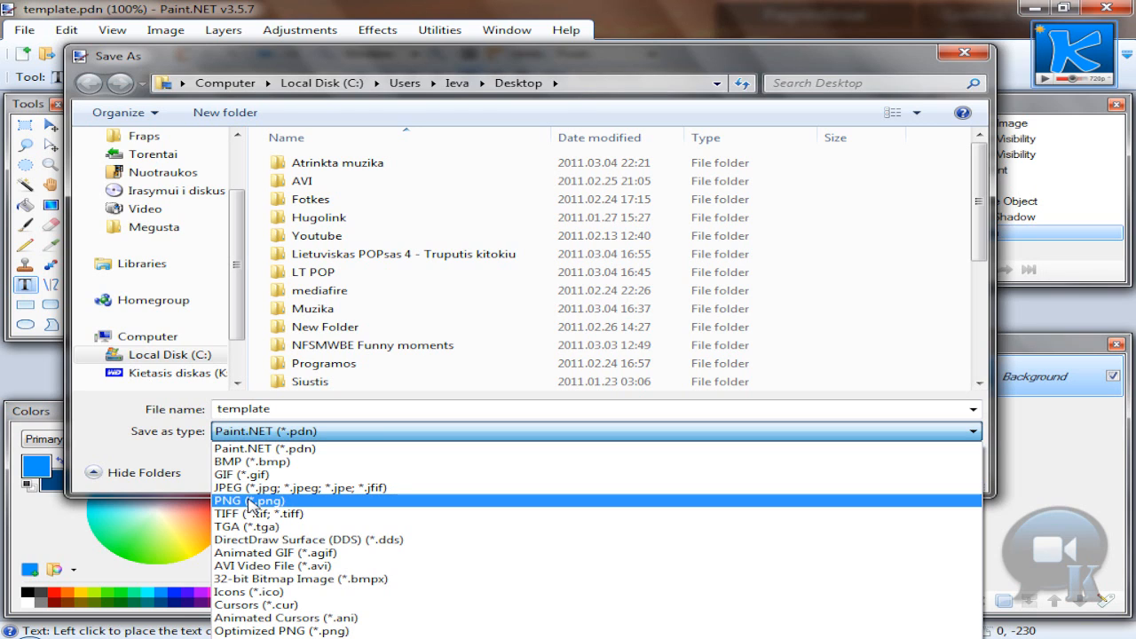
mouse_move(256, 504)
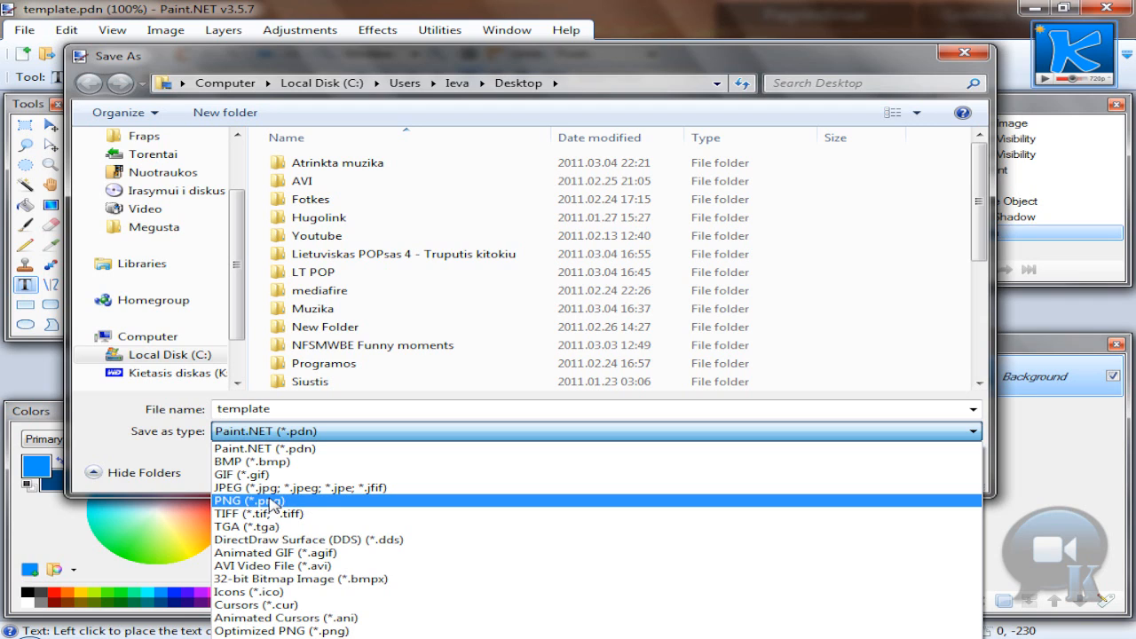
mouse_move(262, 487)
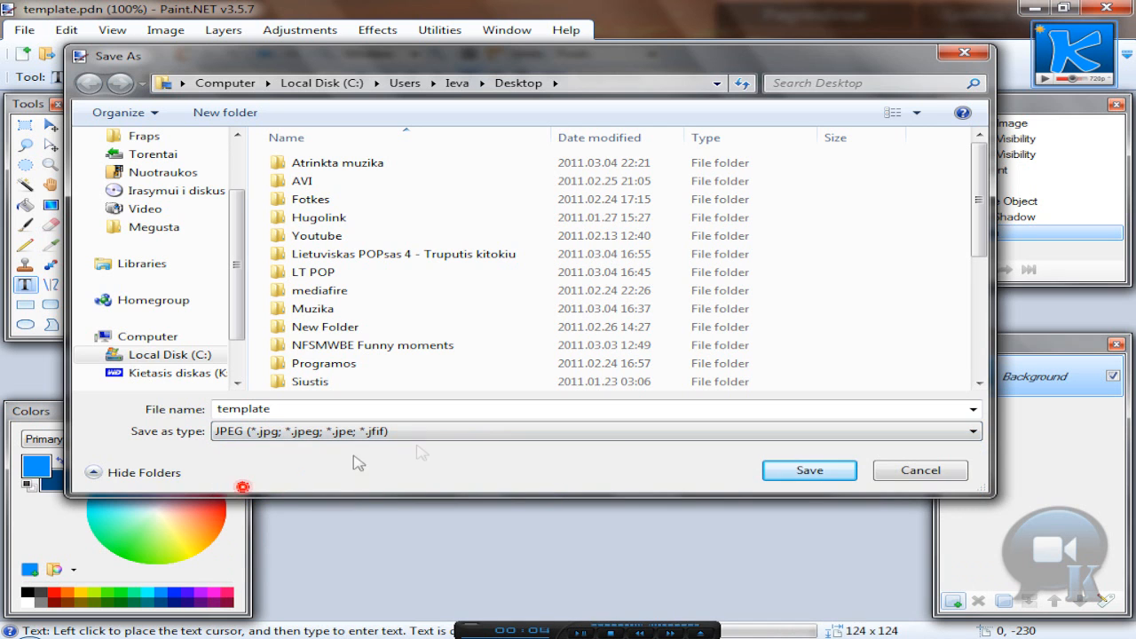
click(809, 469)
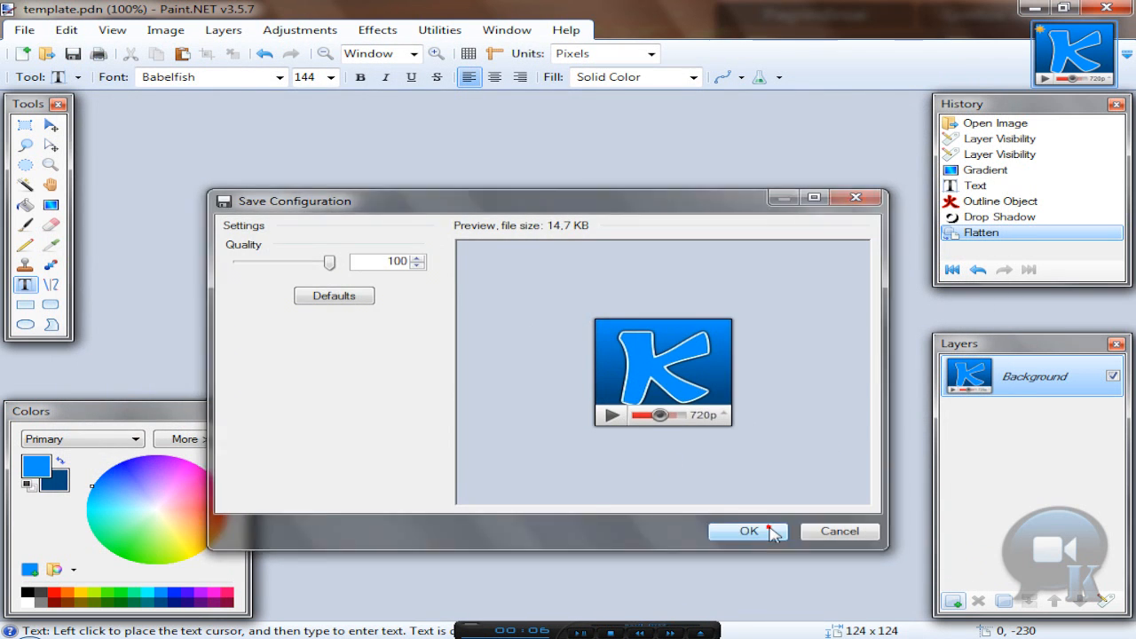
click(748, 531)
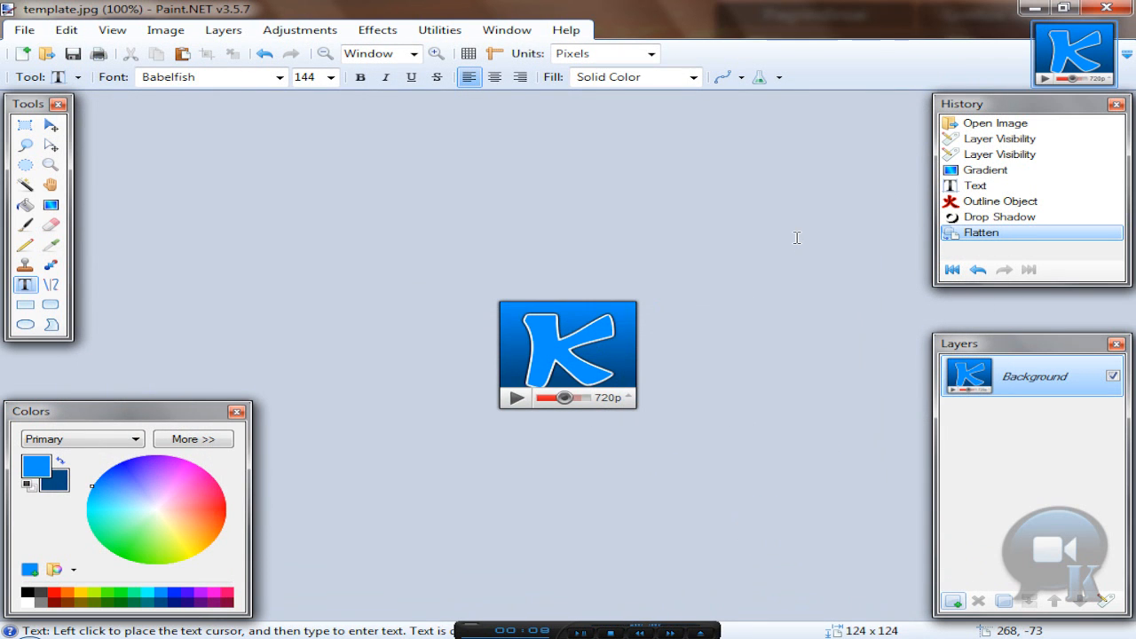
mouse_move(708, 249)
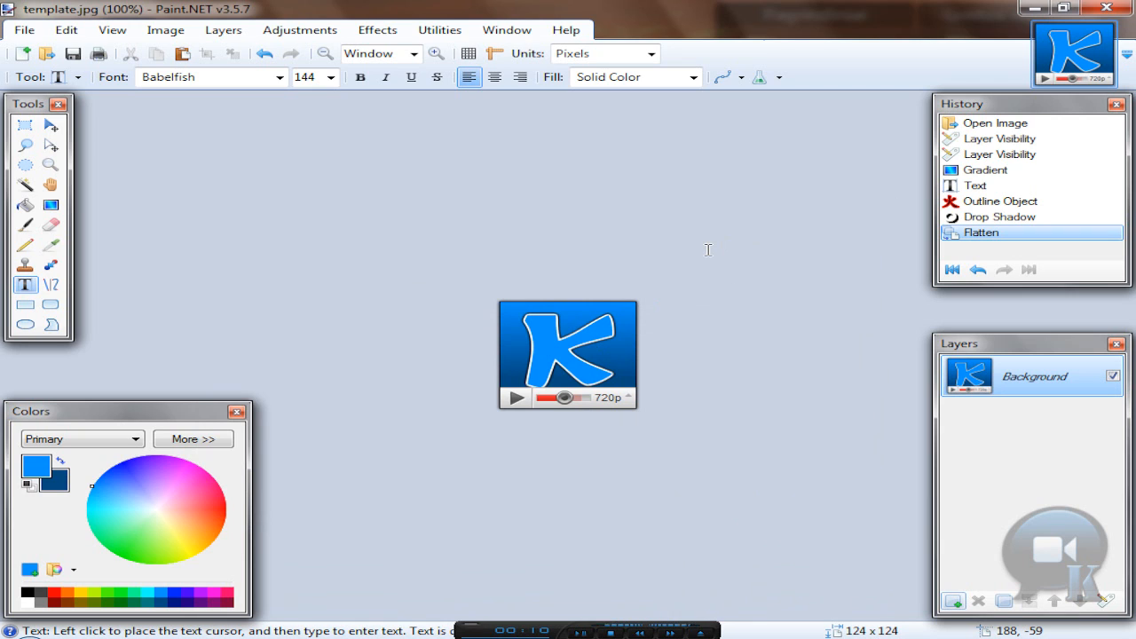
mouse_move(707, 241)
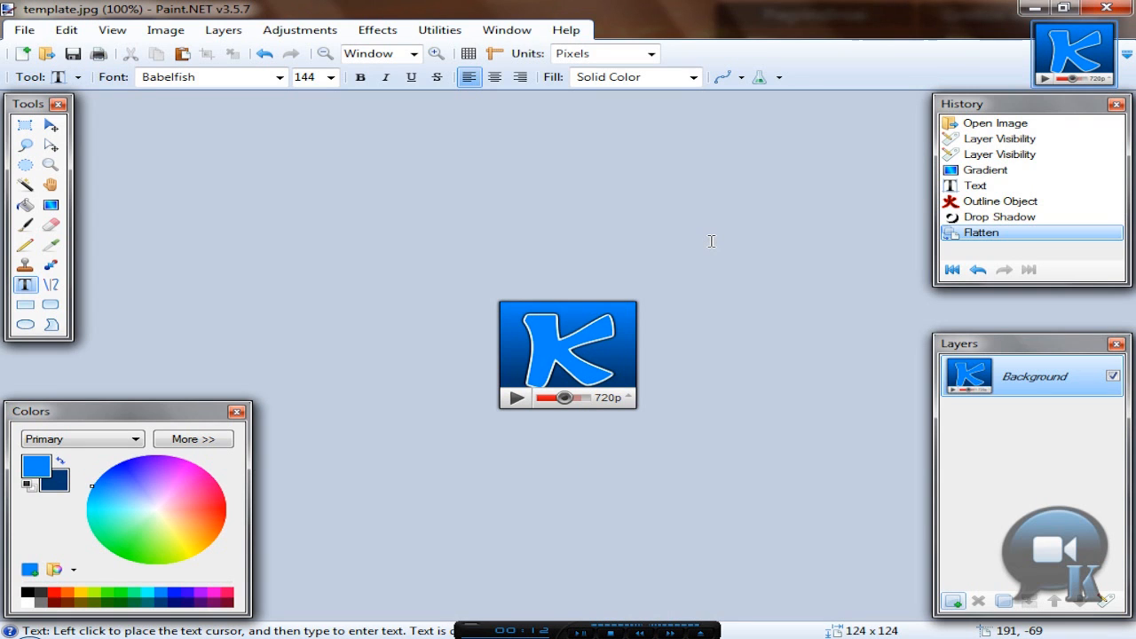